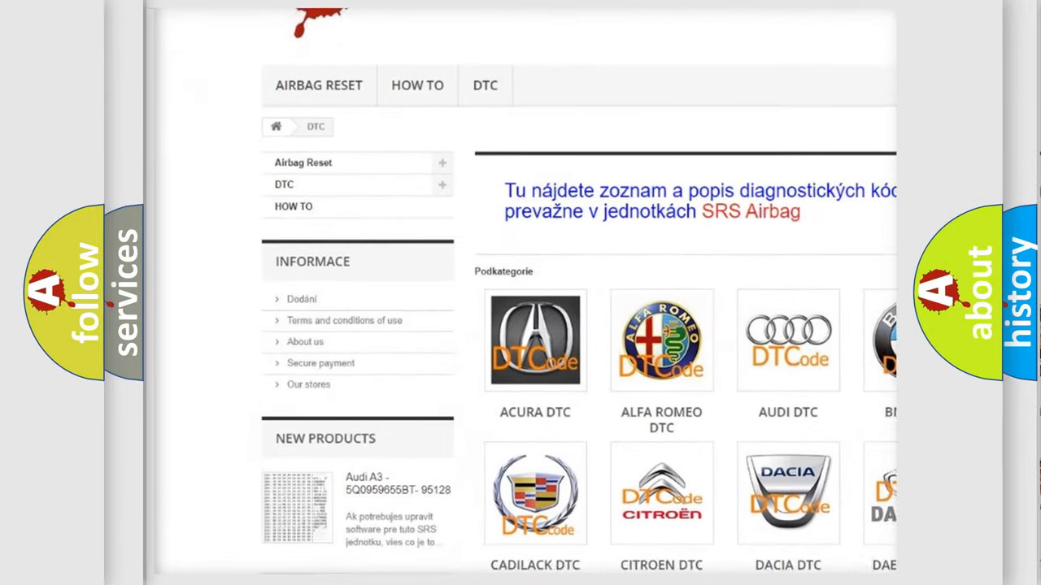
scroll("down", 3)
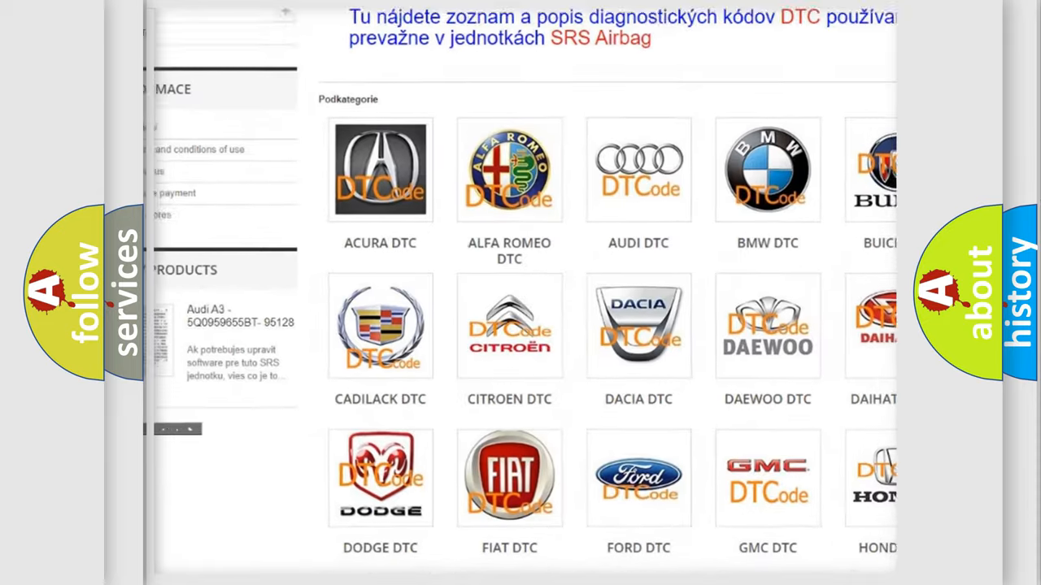
scroll("down", 3)
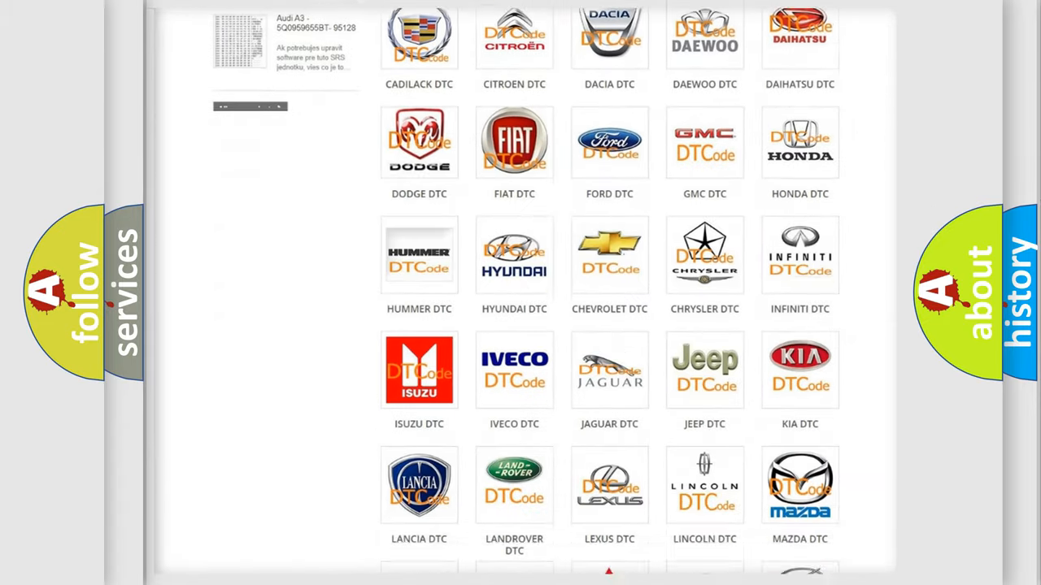
scroll("down", 3)
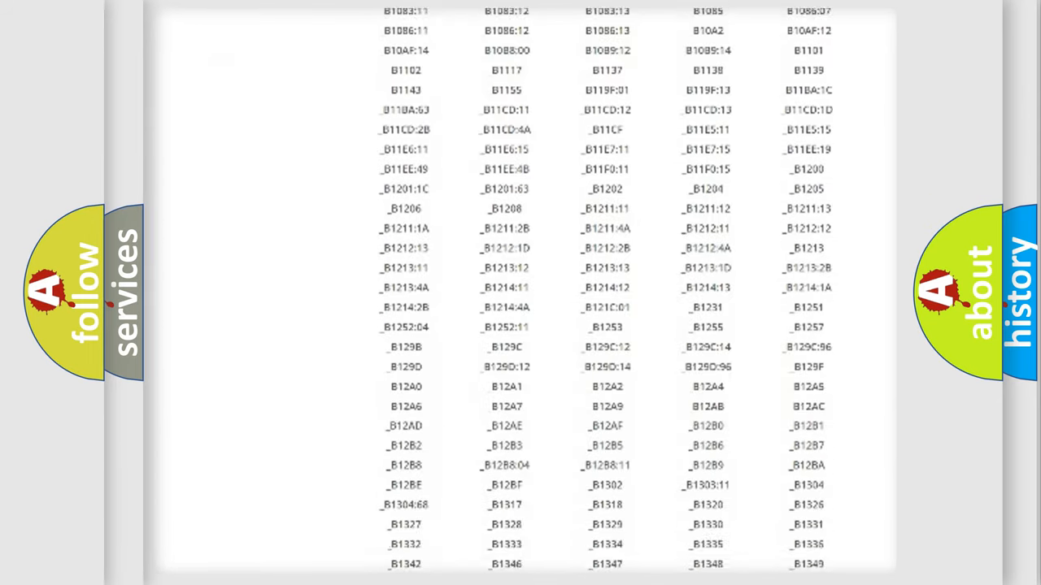
scroll("down", 3)
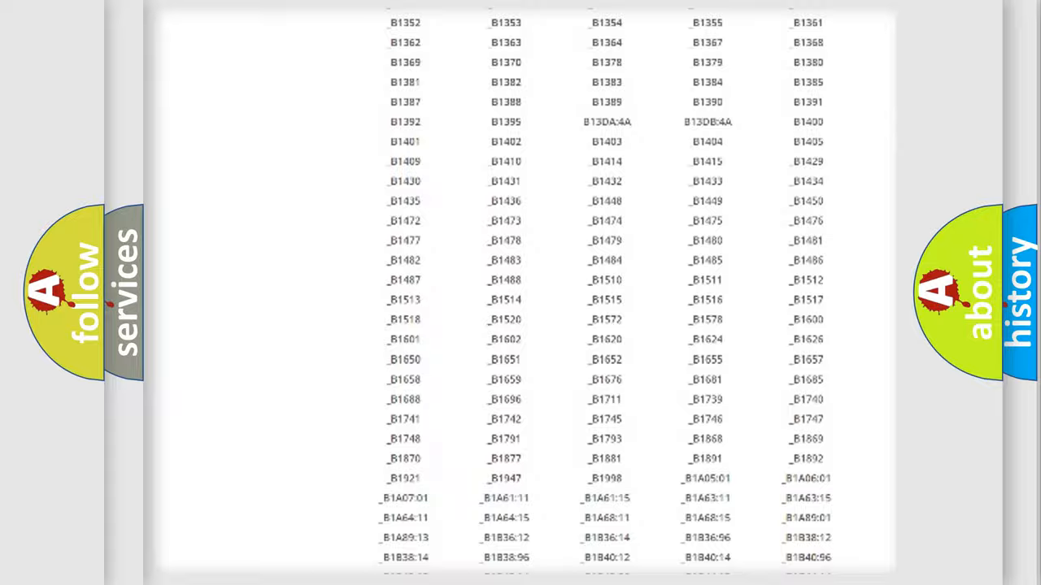